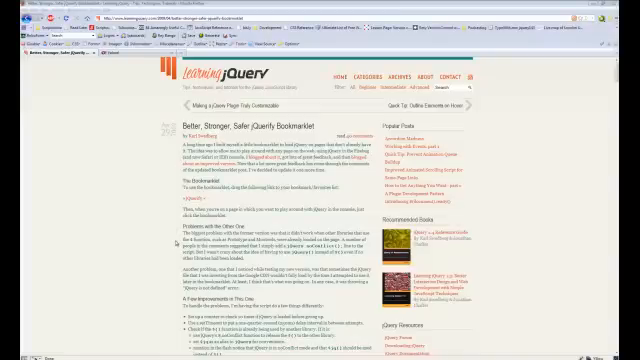
Step: Switch from the bookmarklet article to the Yahoo! homepage in the browser
scroll(down, 3)
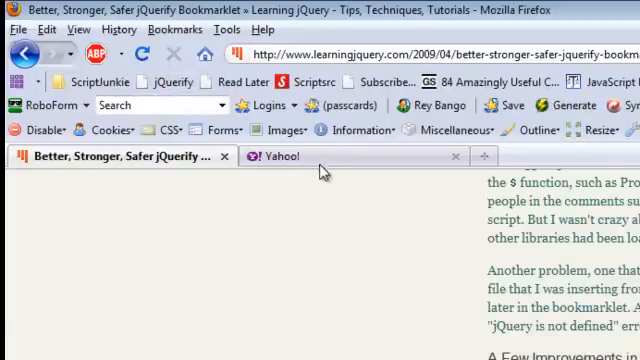
click(290, 156)
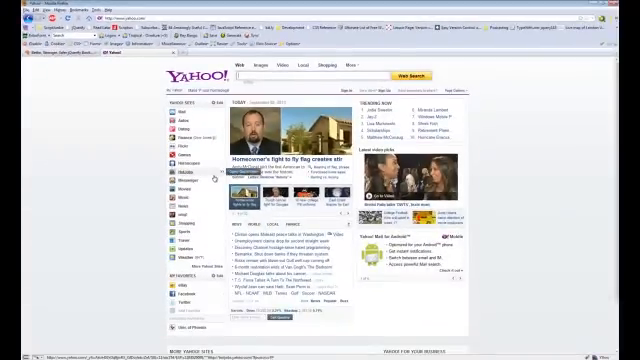
mouse_move(476, 212)
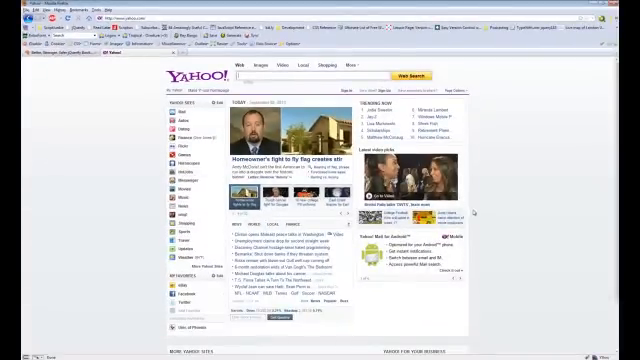